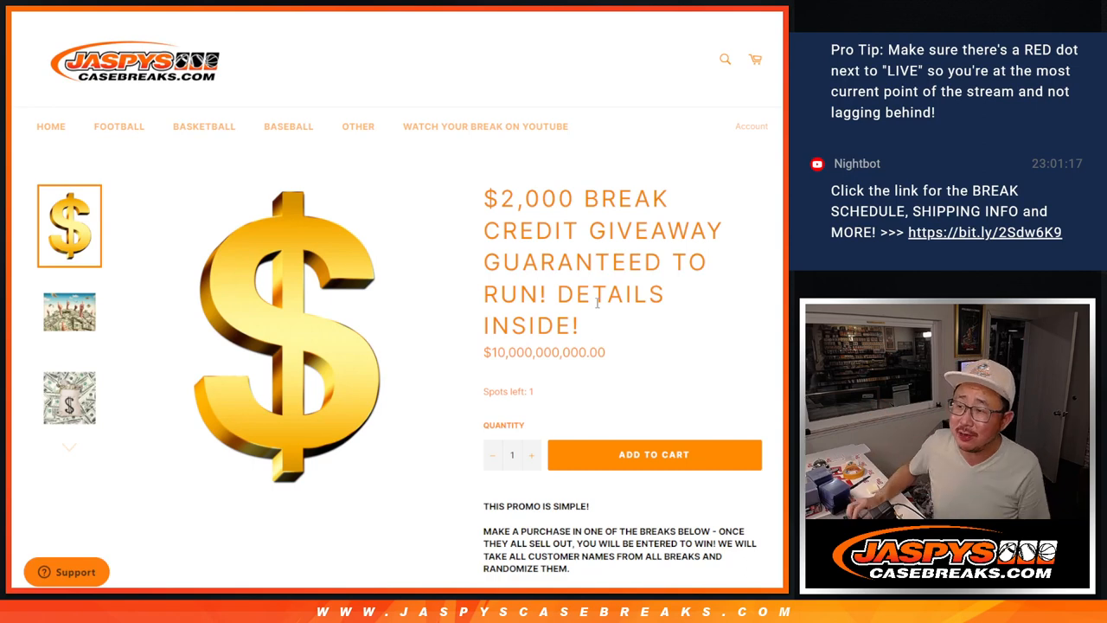
pyautogui.scroll(-3)
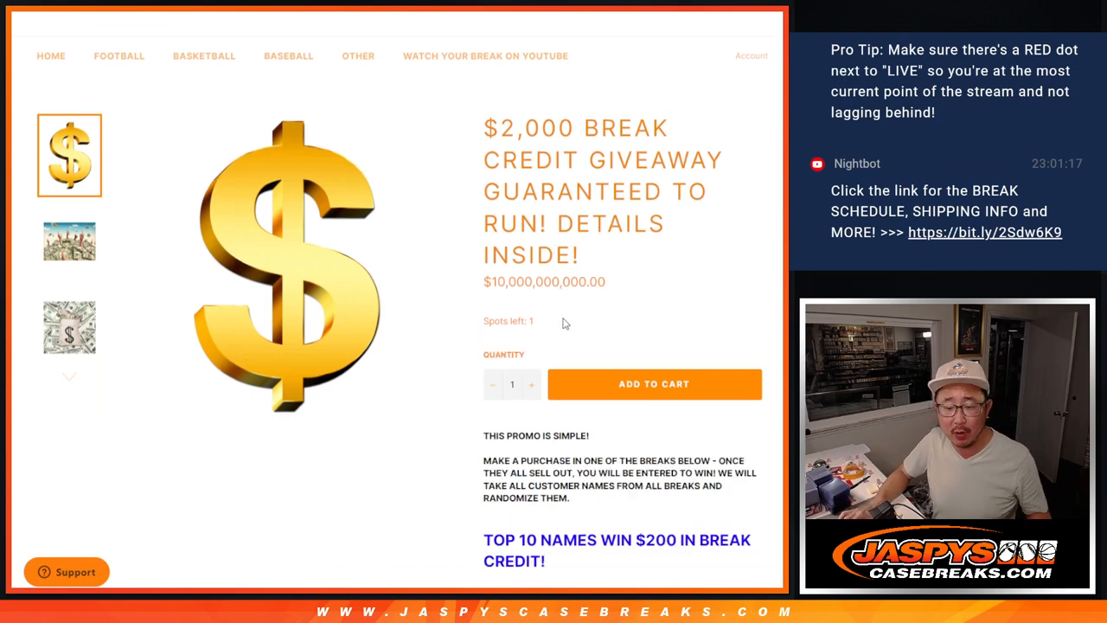
pyautogui.scroll(-3)
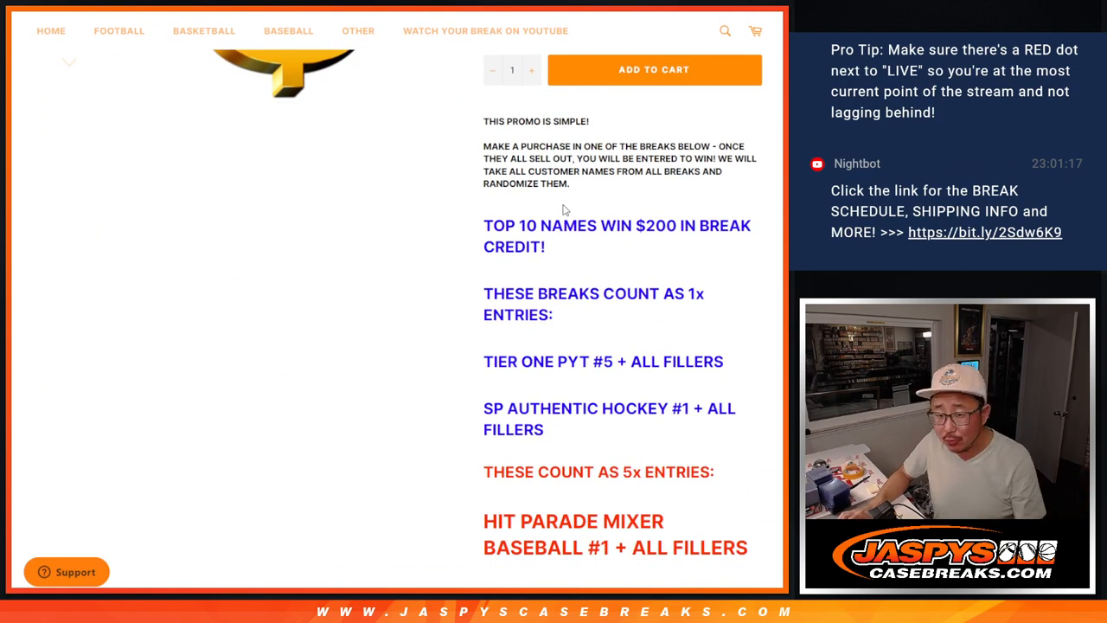
pyautogui.moveTo(484, 361)
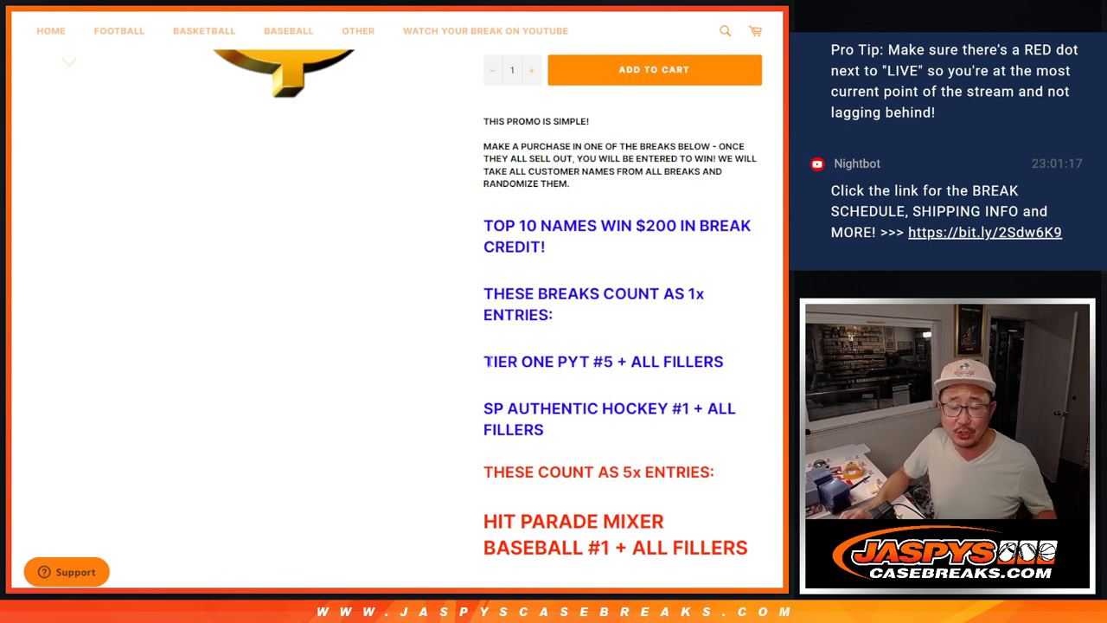
pyautogui.moveTo(581, 228)
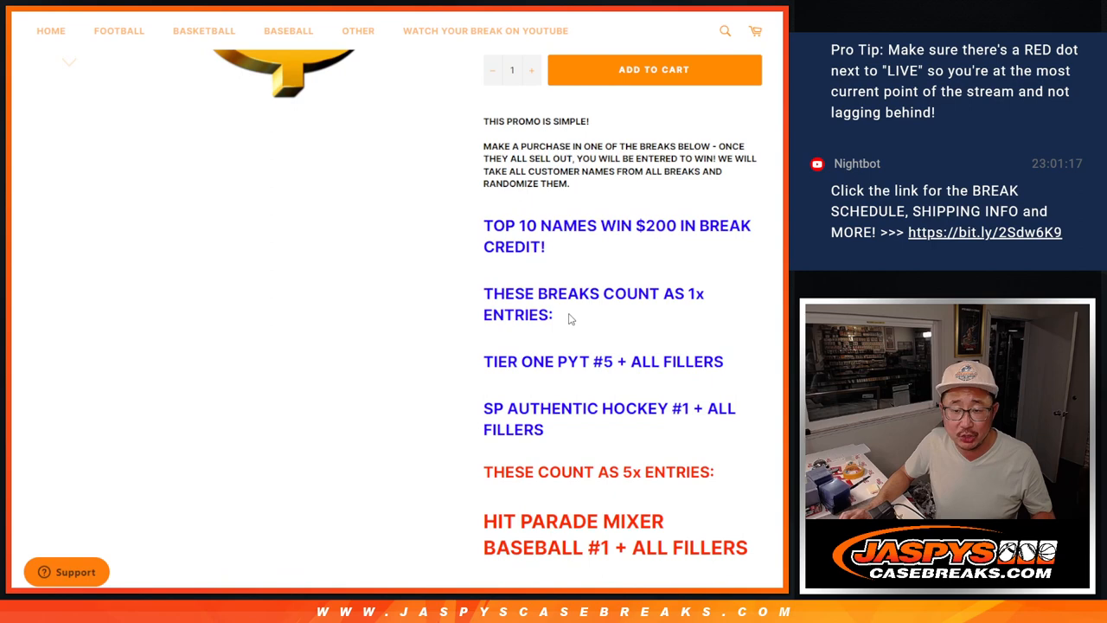
pyautogui.scroll(-3)
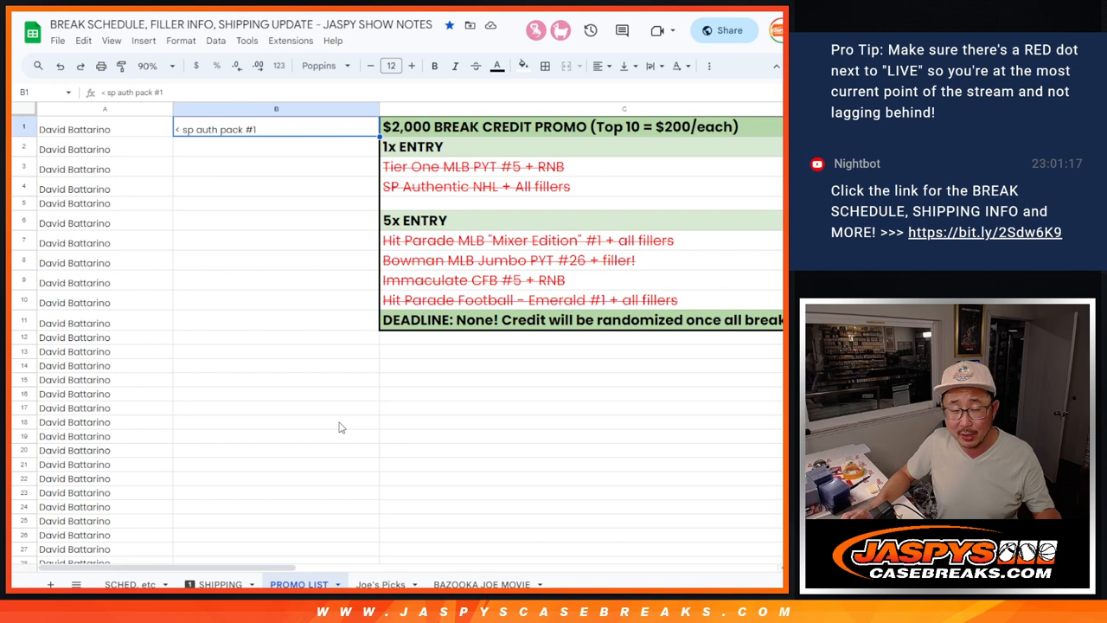
pyautogui.moveTo(353, 409)
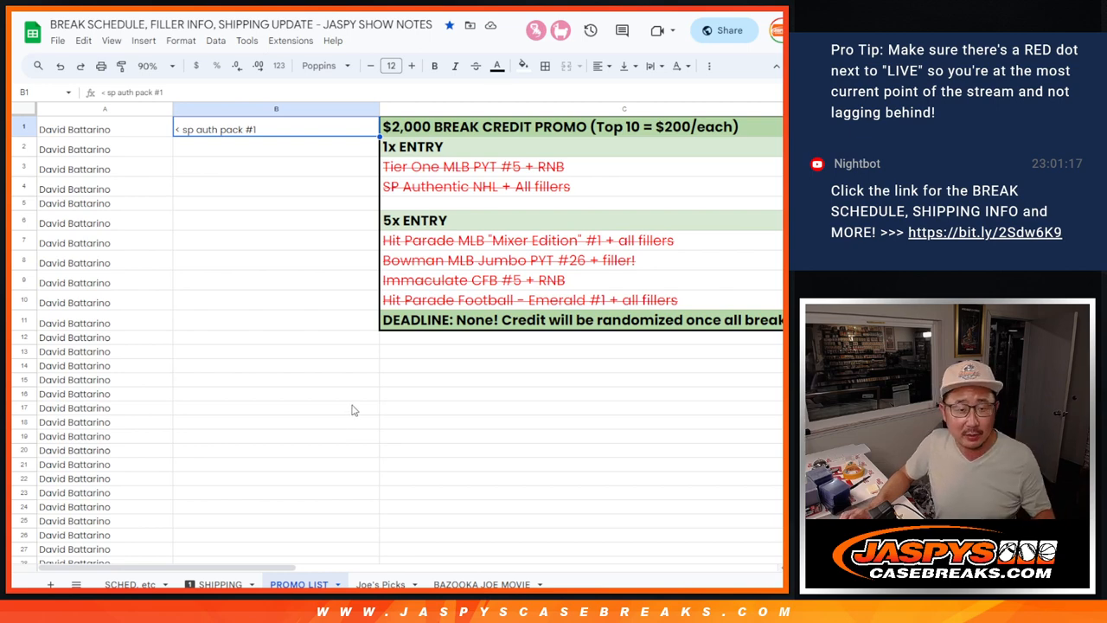
pyautogui.moveTo(289, 263)
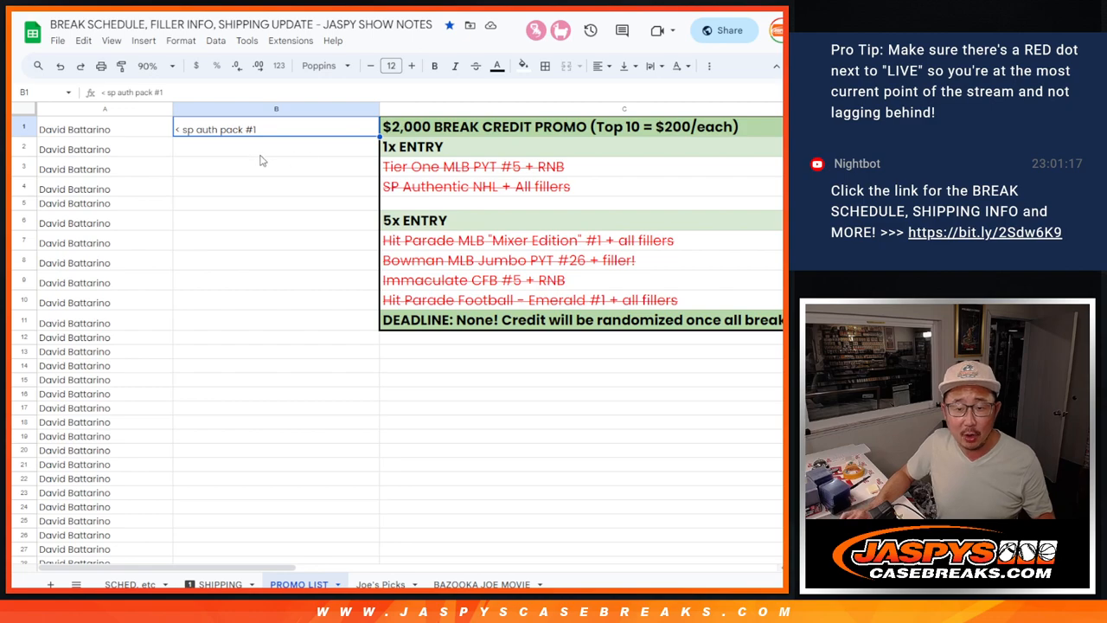
pyautogui.scroll(-3)
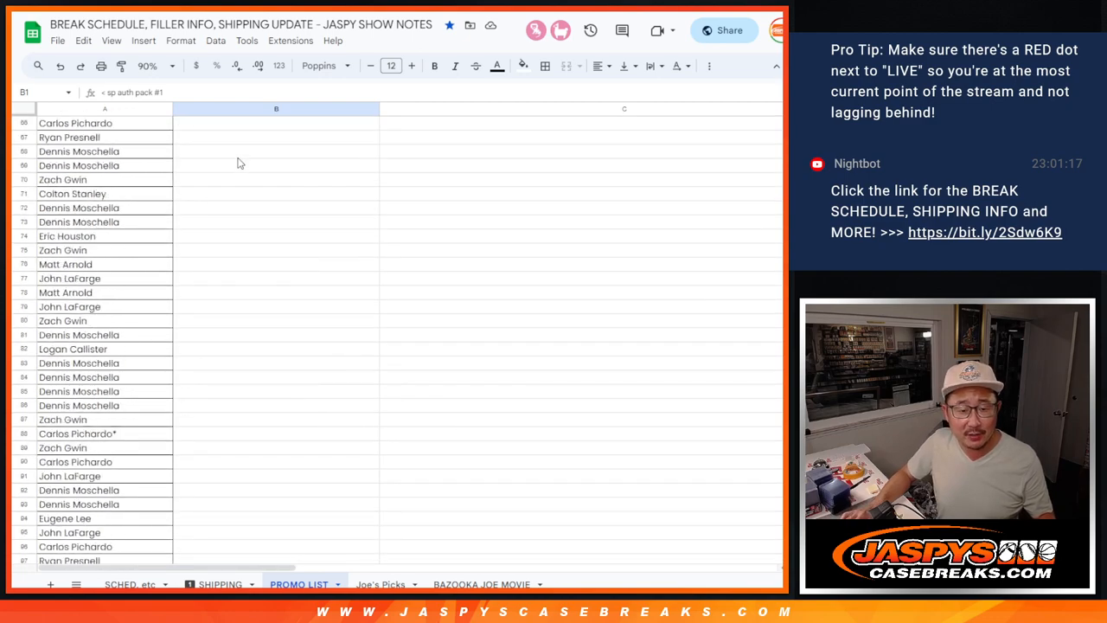
pyautogui.scroll(-3)
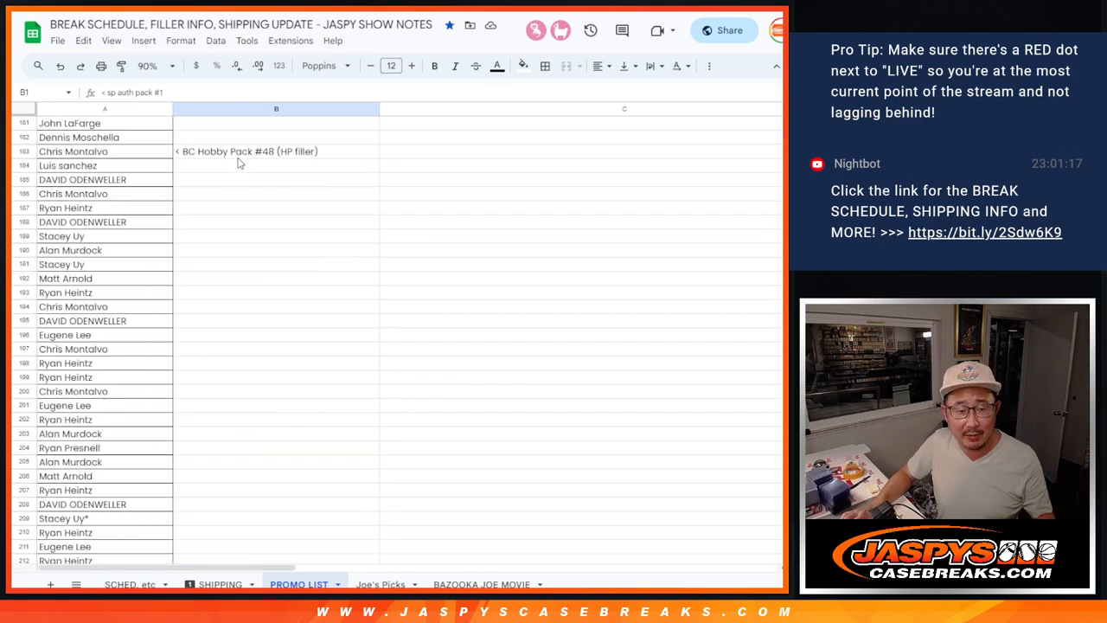
pyautogui.scroll(-3)
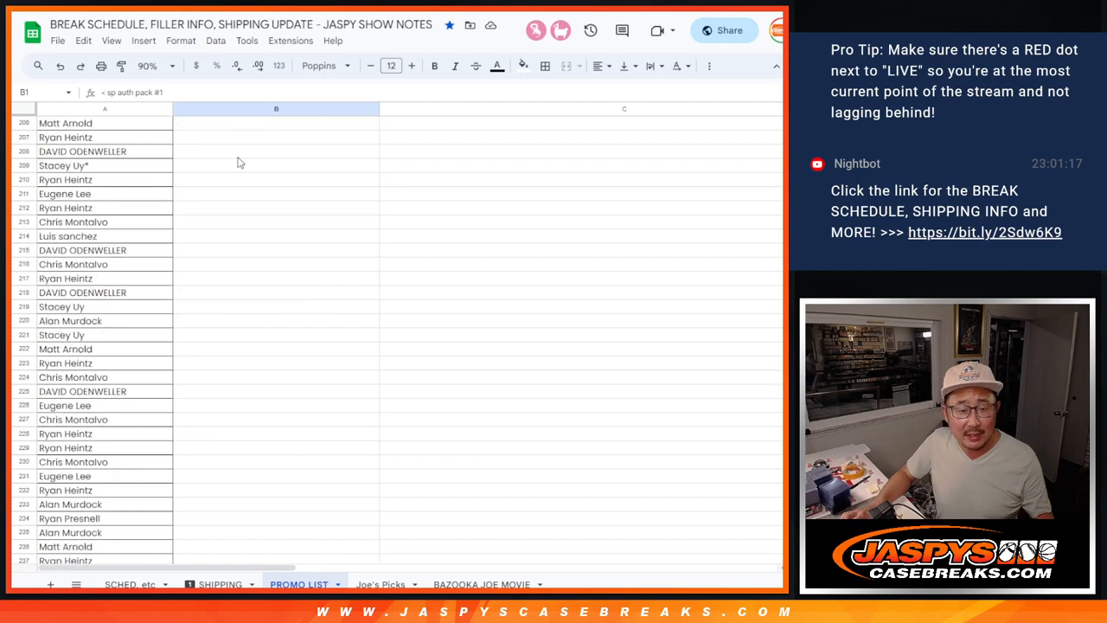
pyautogui.scroll(-3)
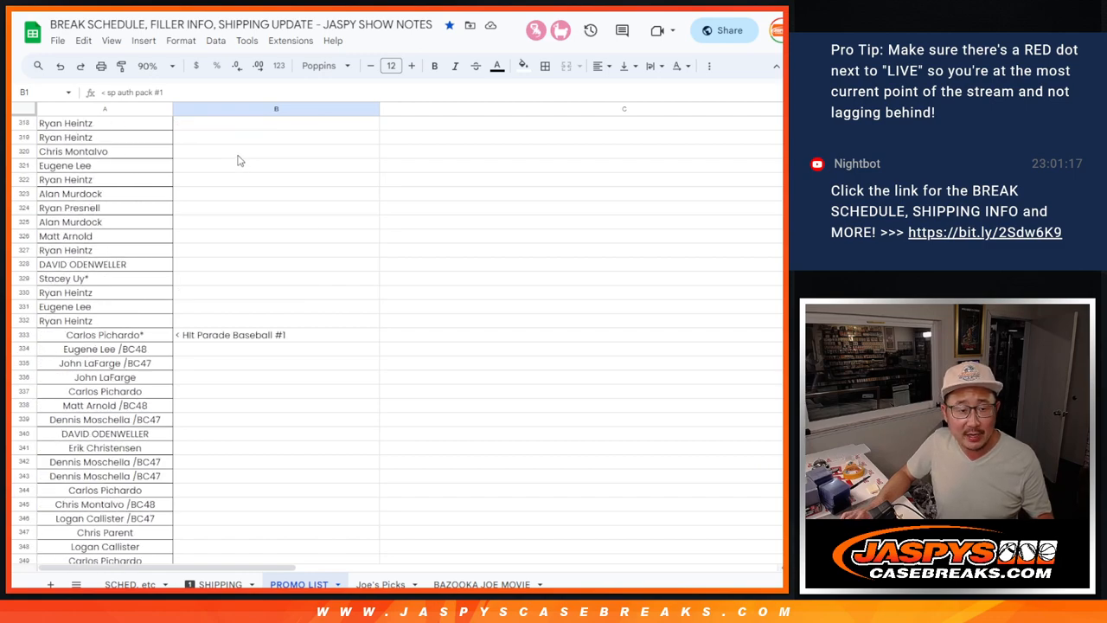
pyautogui.scroll(-3)
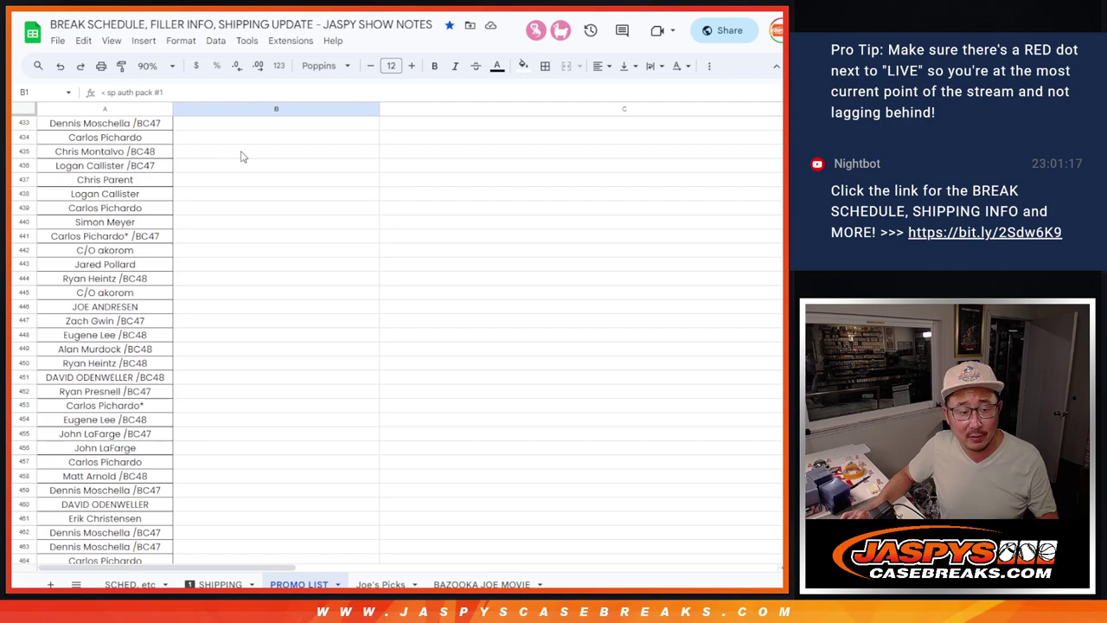
pyautogui.scroll(-3)
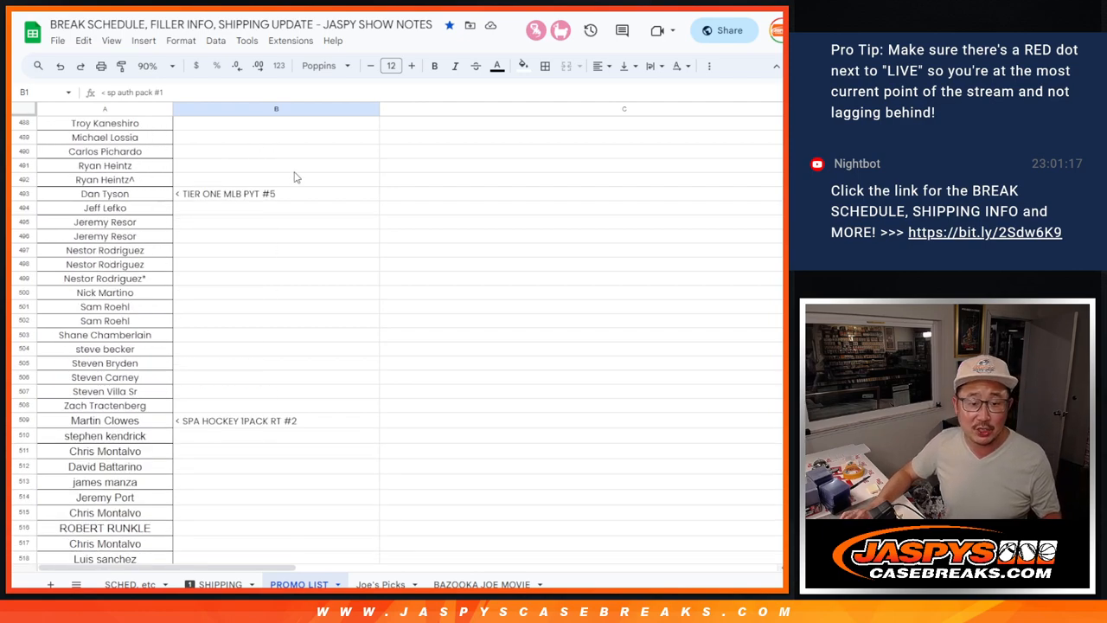
pyautogui.scroll(-3)
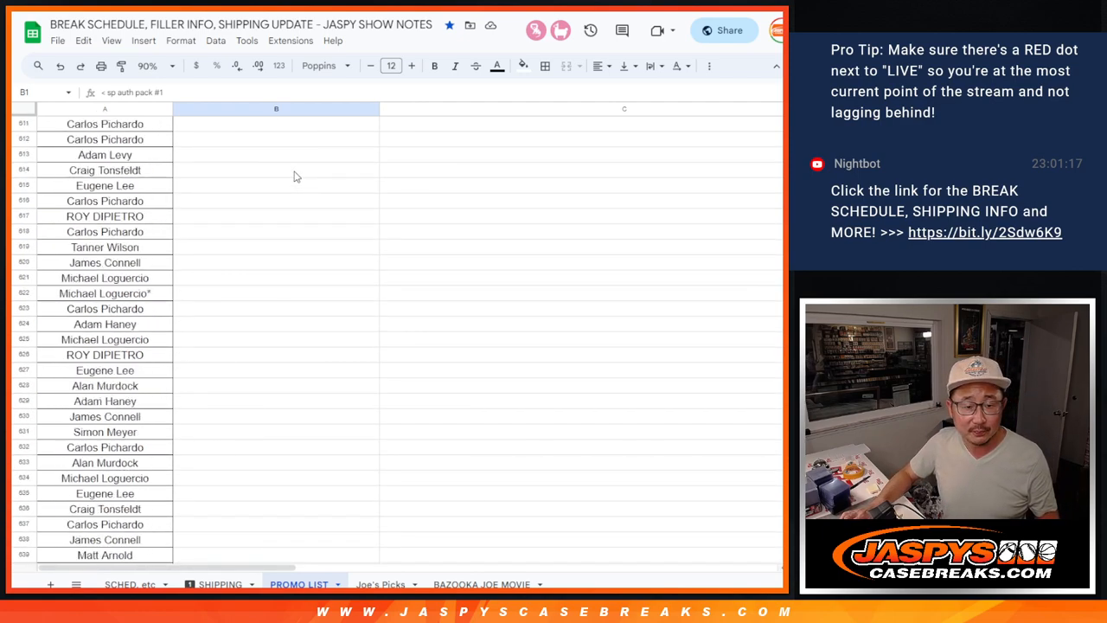
pyautogui.scroll(-3)
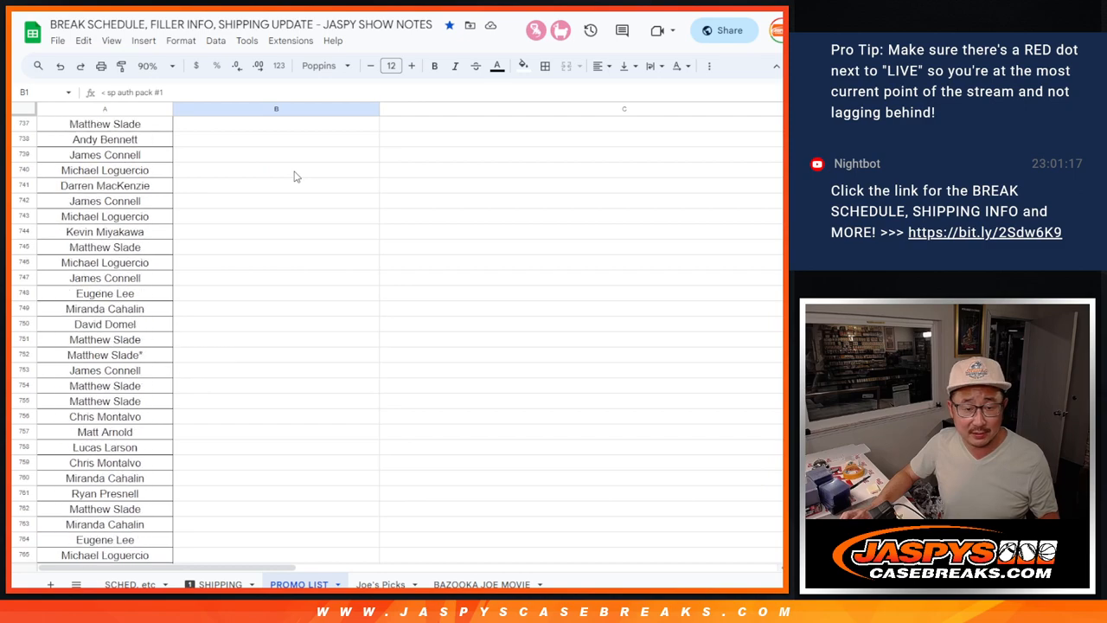
pyautogui.scroll(-3)
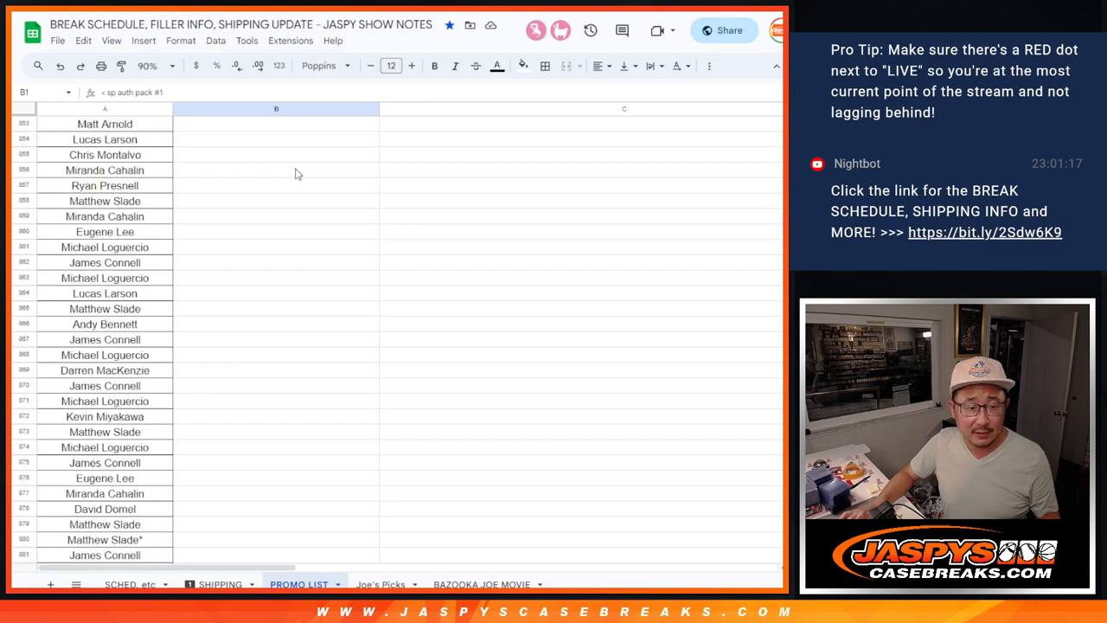
pyautogui.scroll(-3)
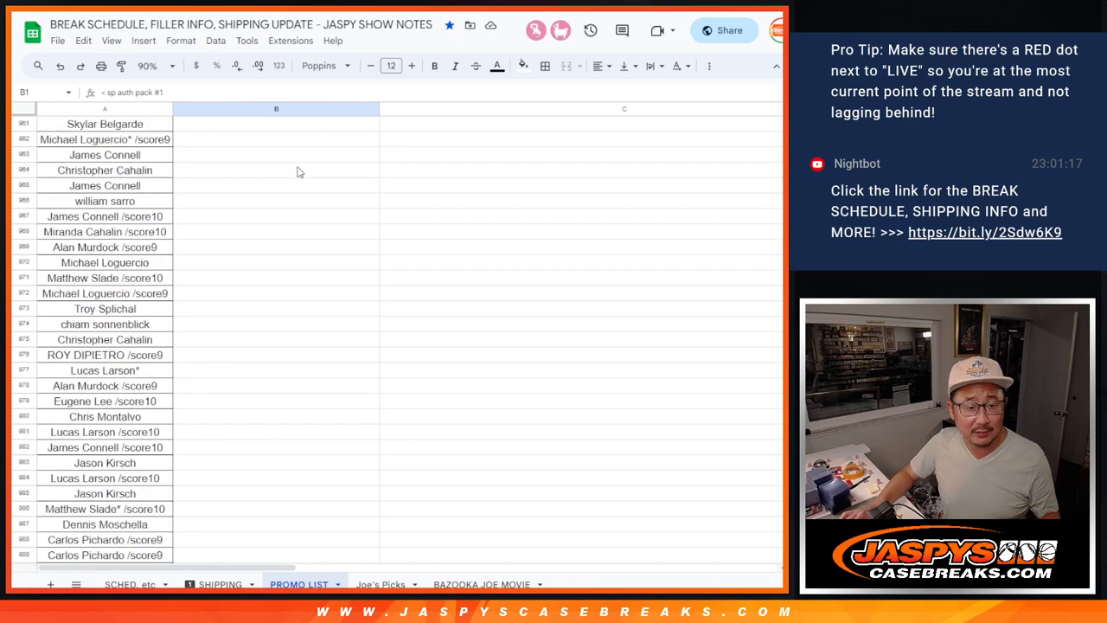
pyautogui.scroll(-3)
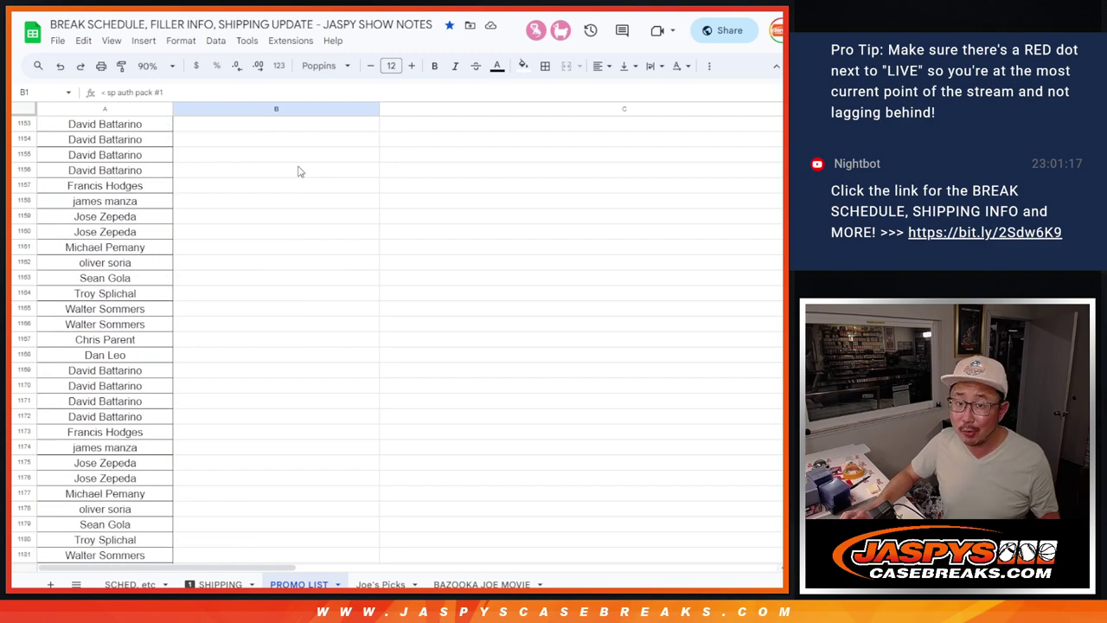
pyautogui.scroll(-3)
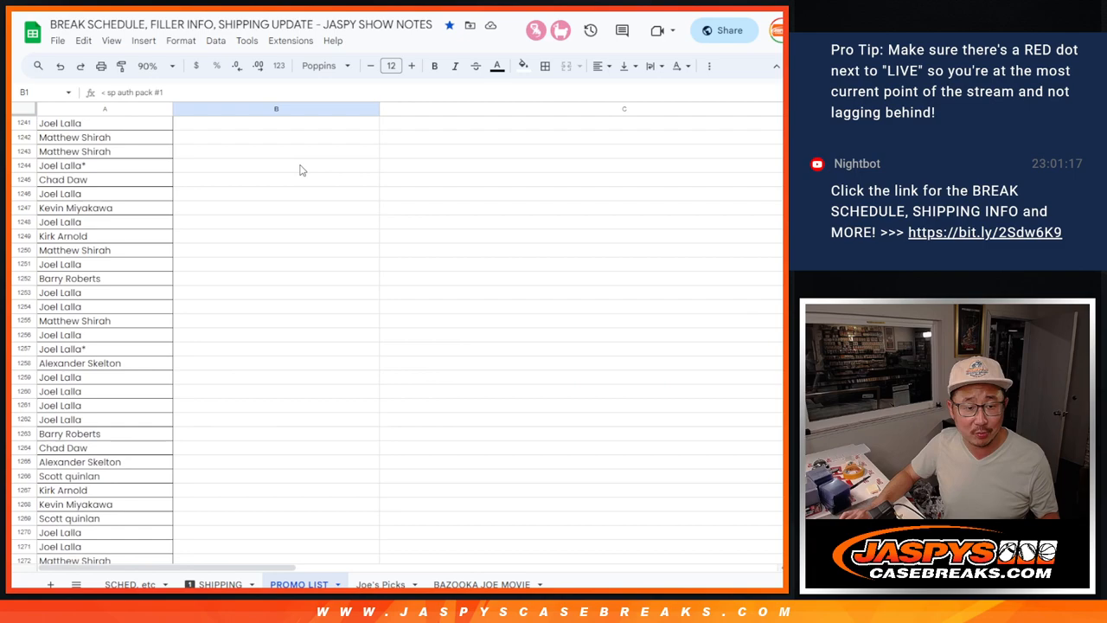
pyautogui.scroll(-3)
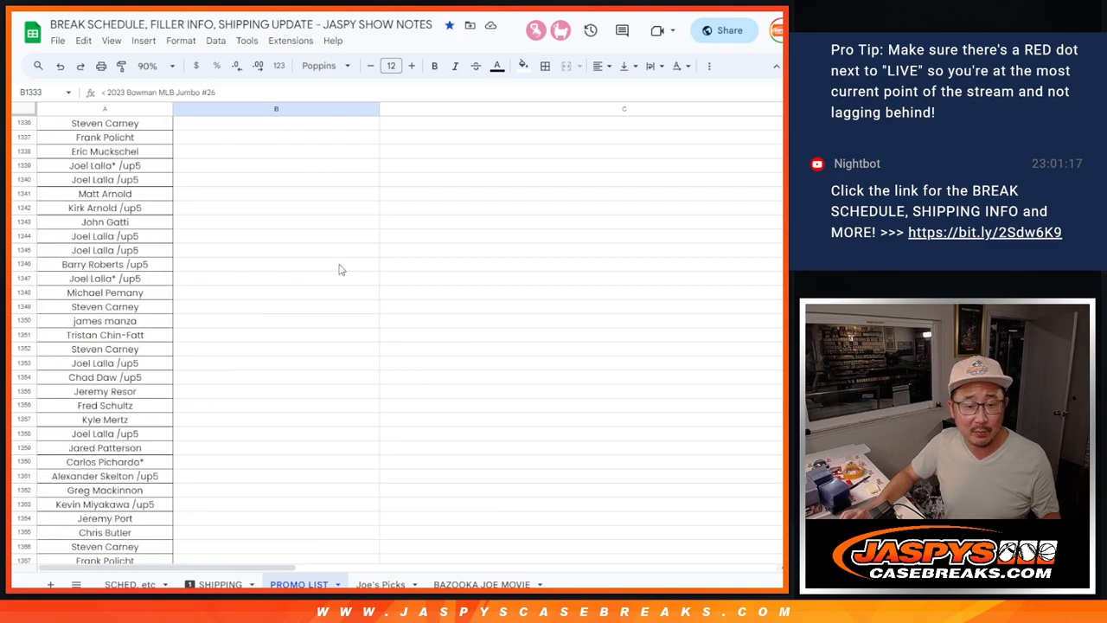
pyautogui.scroll(-3)
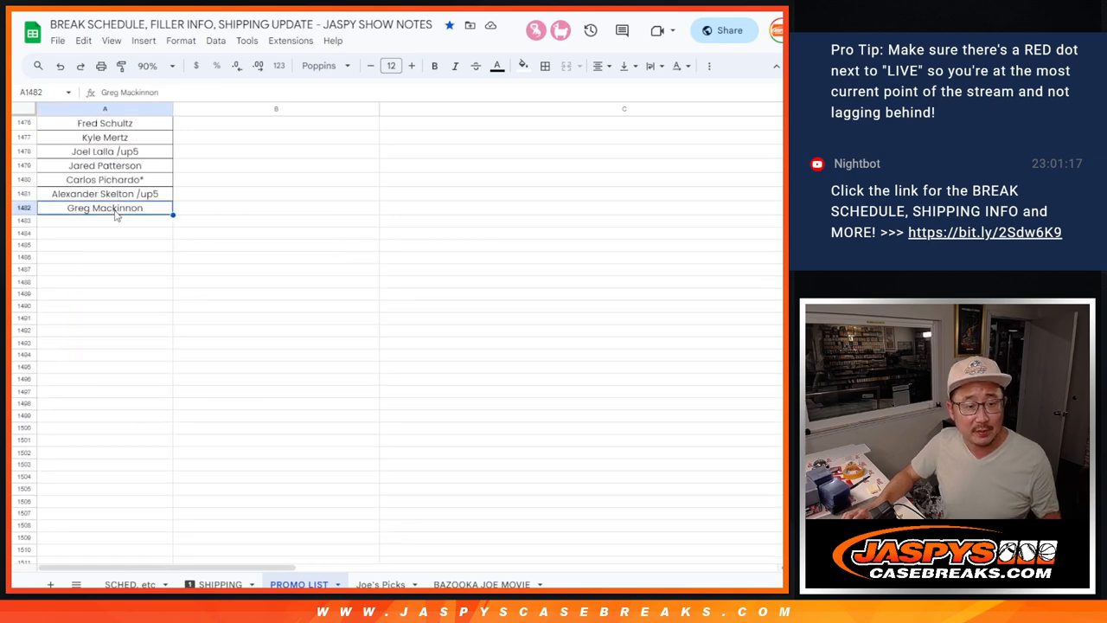
pyautogui.moveTo(191, 206)
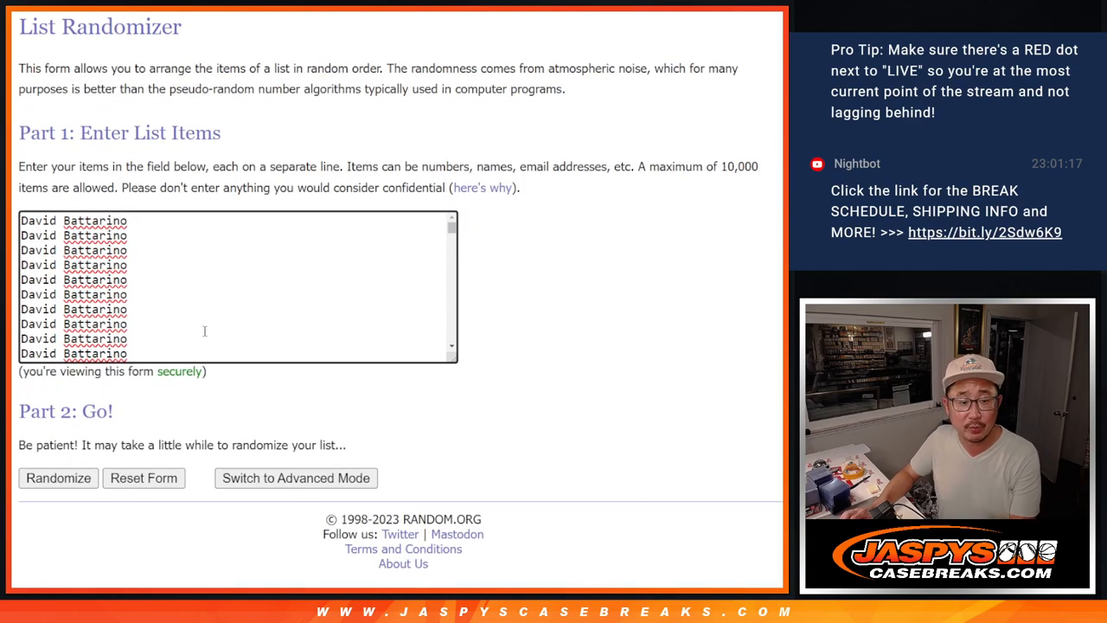
# Randomize the pasted 1,482 names with List Randomizer, then shuffle them again into a new order.
pyautogui.click(59, 478)
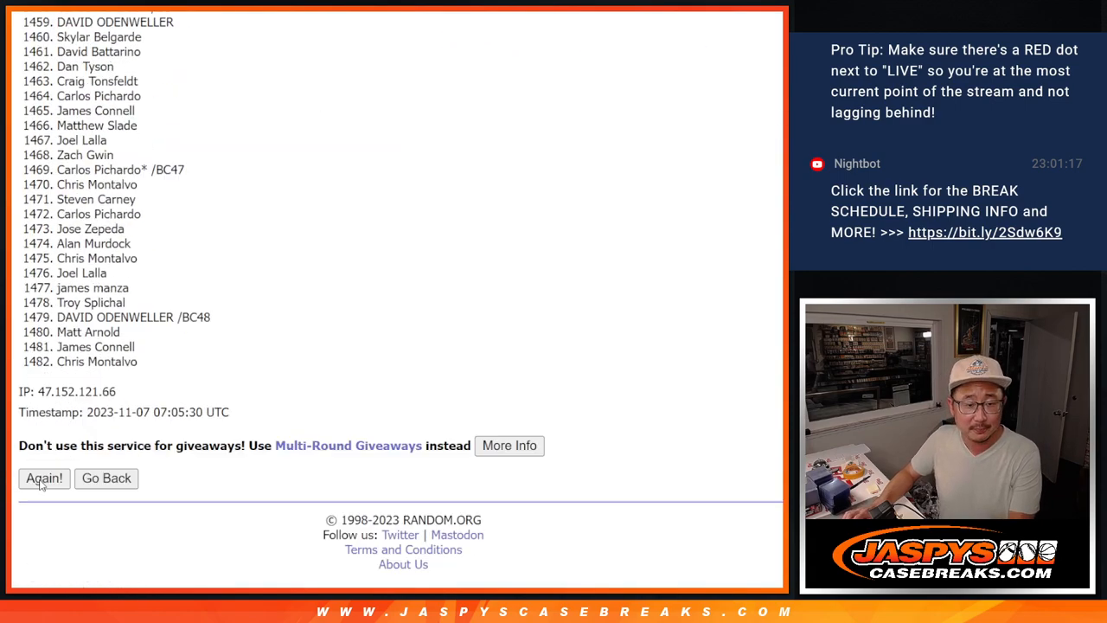
pyautogui.click(43, 478)
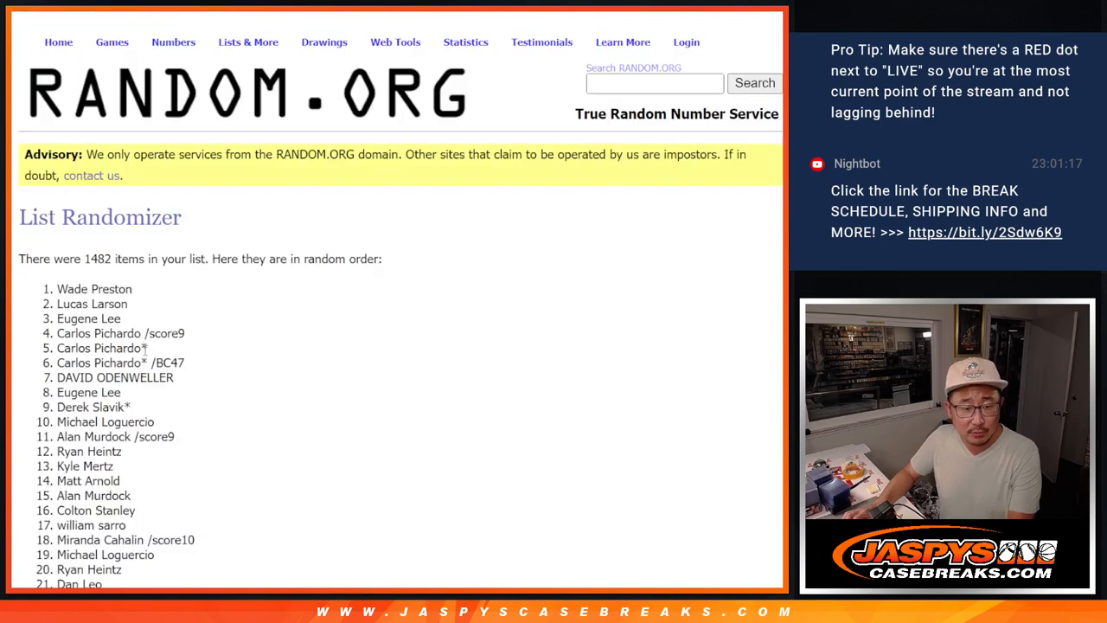
pyautogui.scroll(-3)
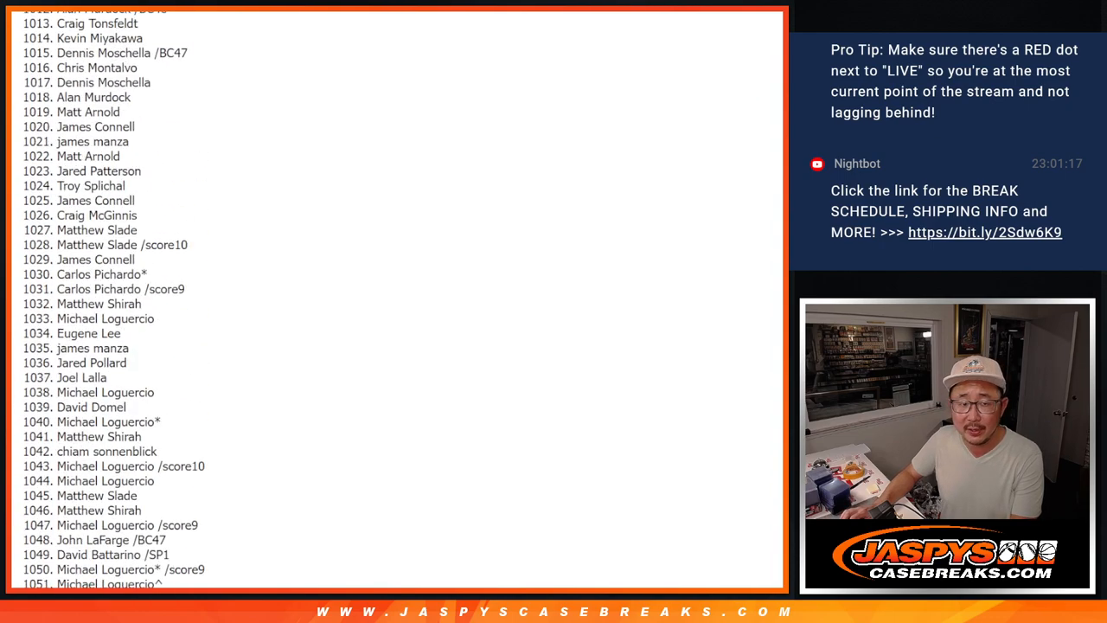
pyautogui.scroll(3)
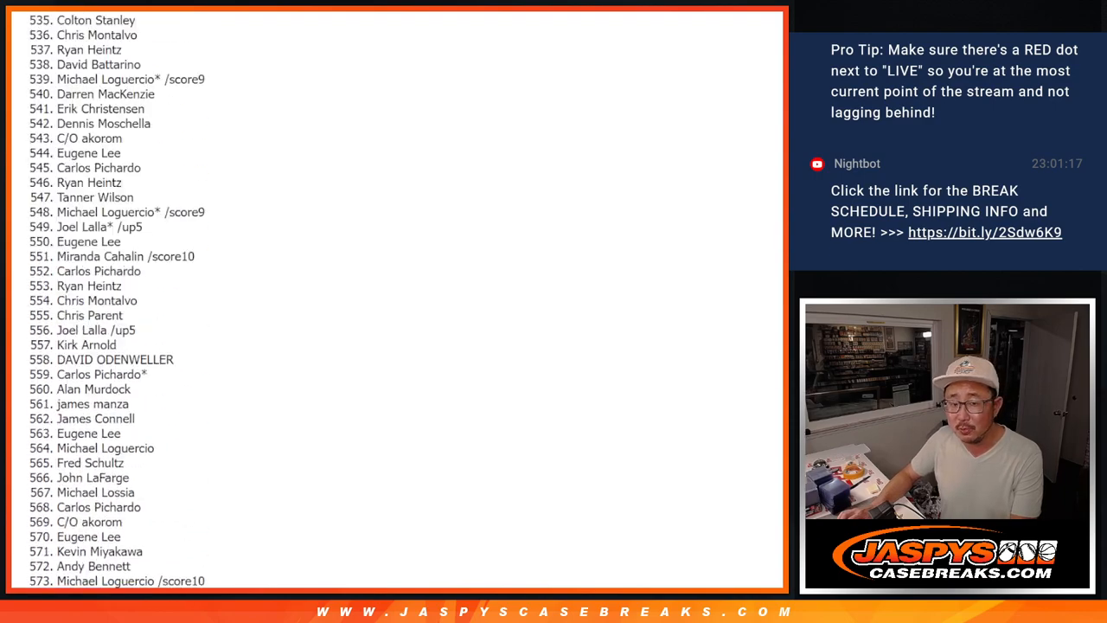
pyautogui.scroll(3)
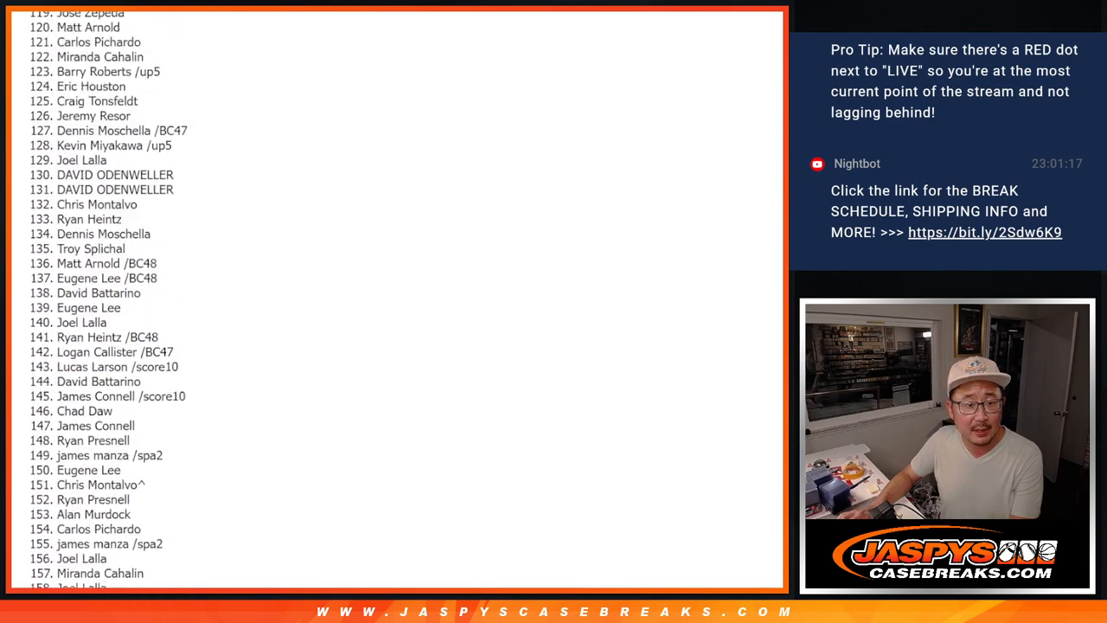
pyautogui.scroll(3)
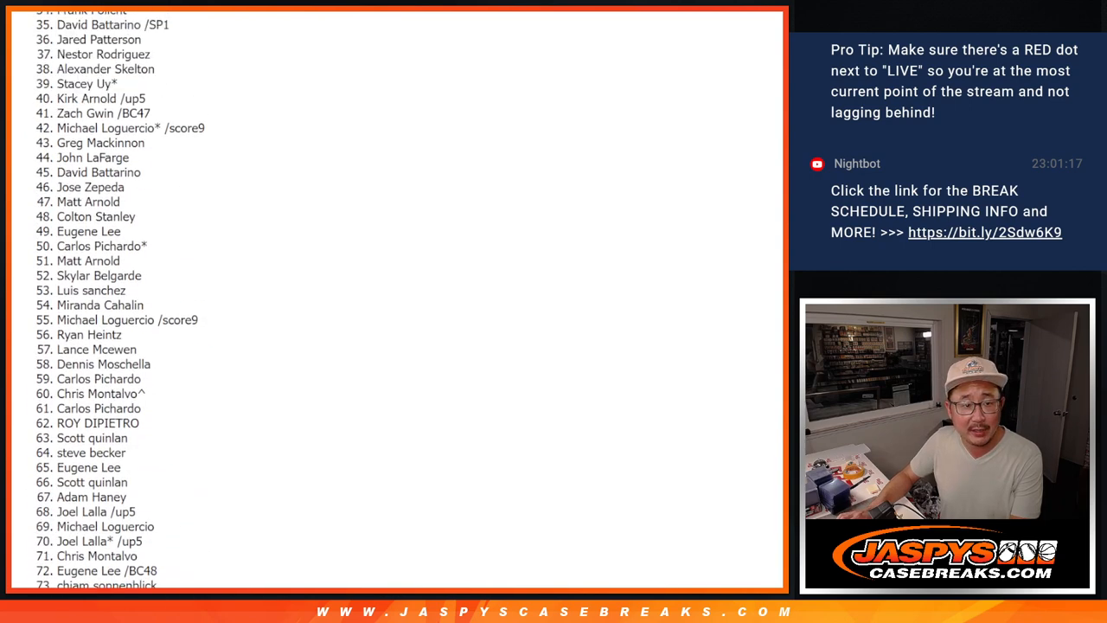
pyautogui.scroll(3)
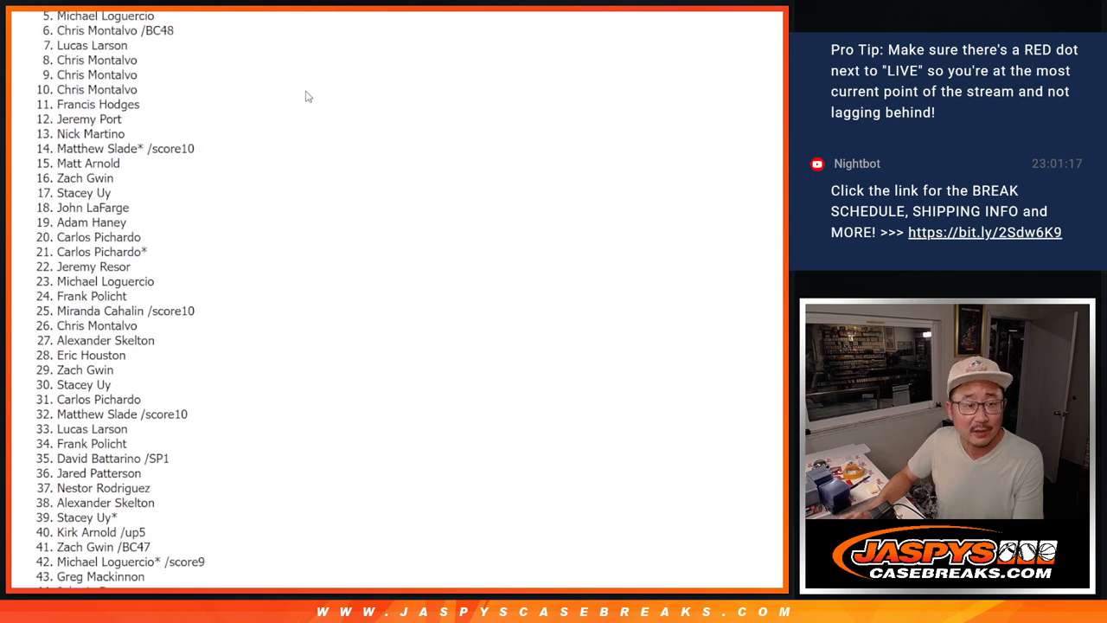
pyautogui.moveTo(72, 80)
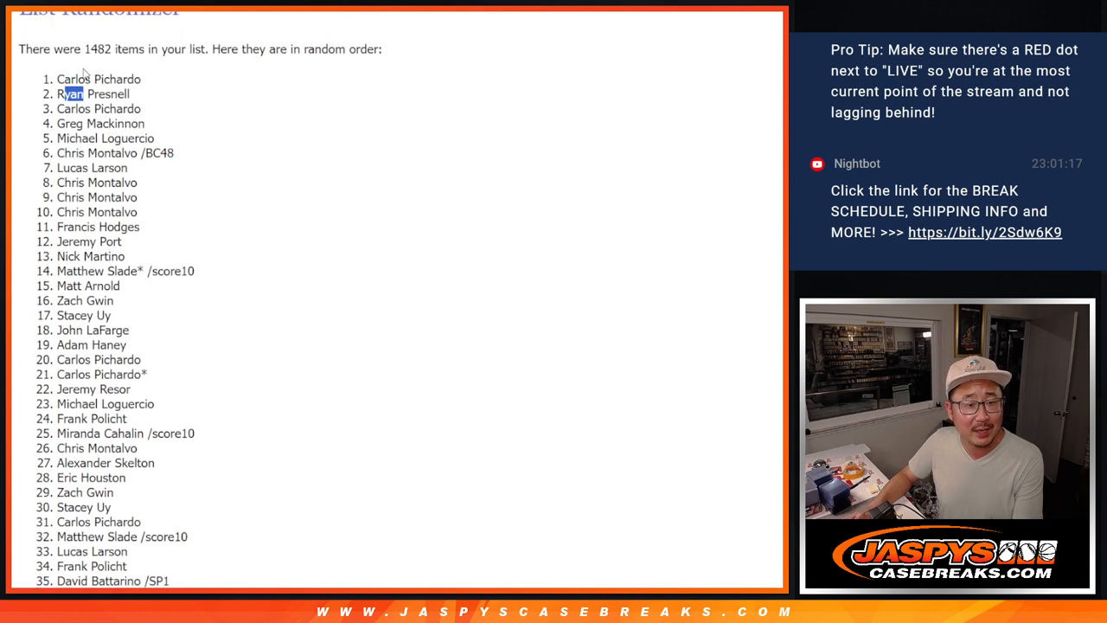
pyautogui.moveTo(61, 79); pyautogui.dragTo(129, 197)
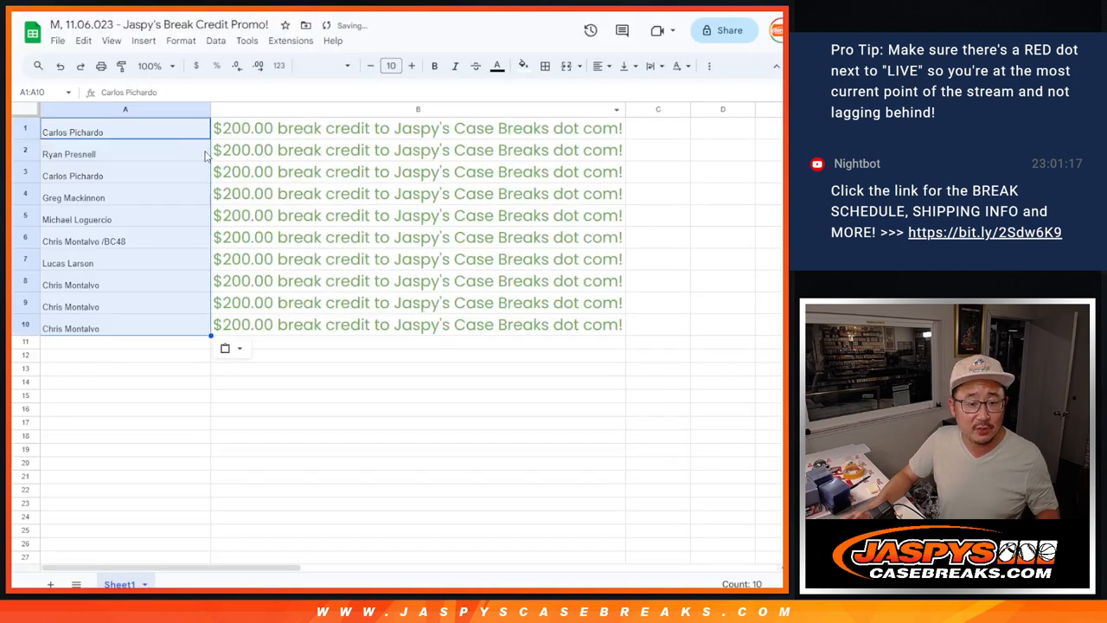
pyautogui.click(412, 66)
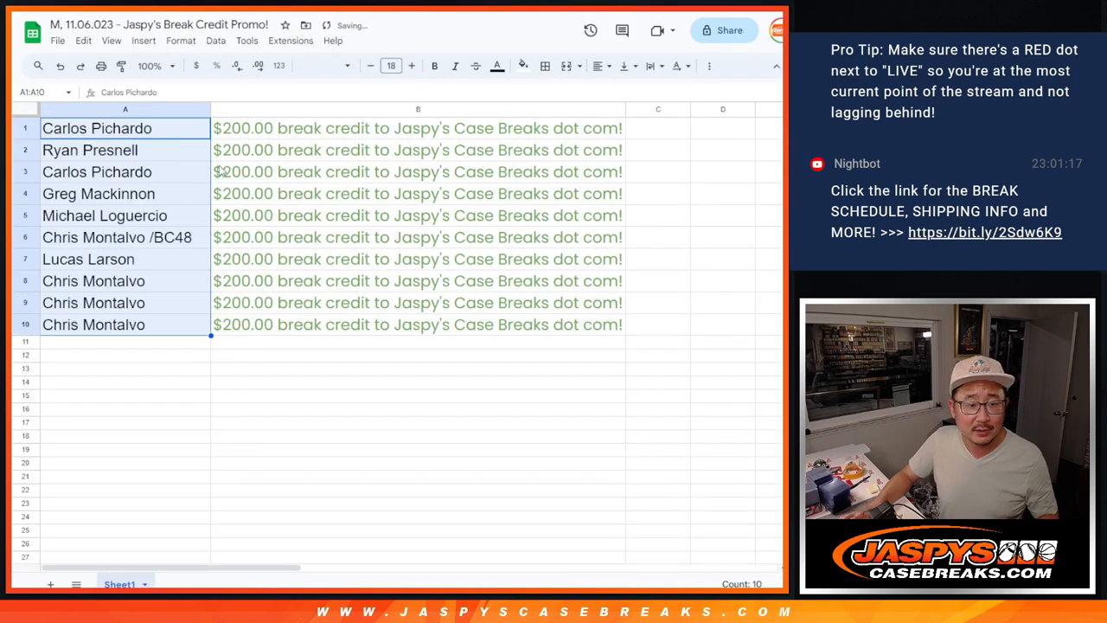
pyautogui.click(436, 66)
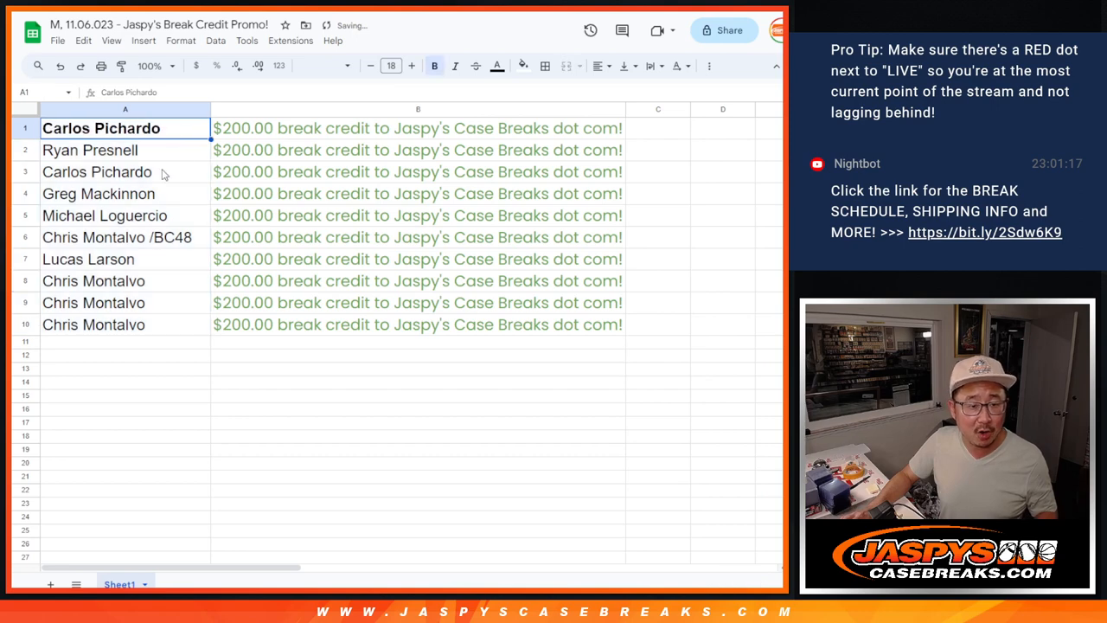
pyautogui.click(104, 171)
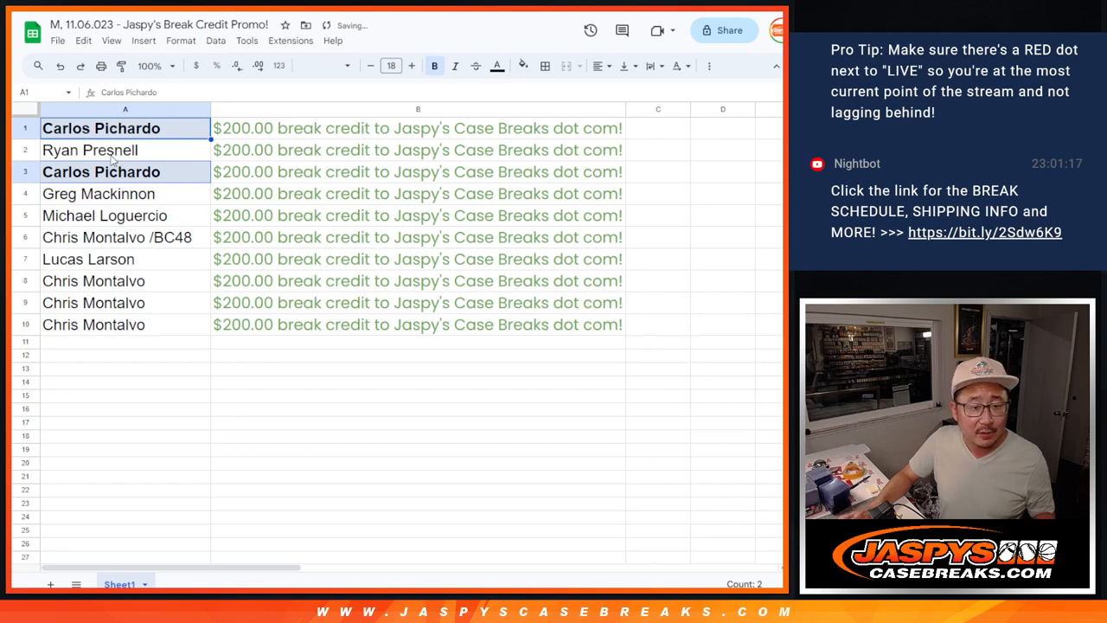
pyautogui.click(104, 214)
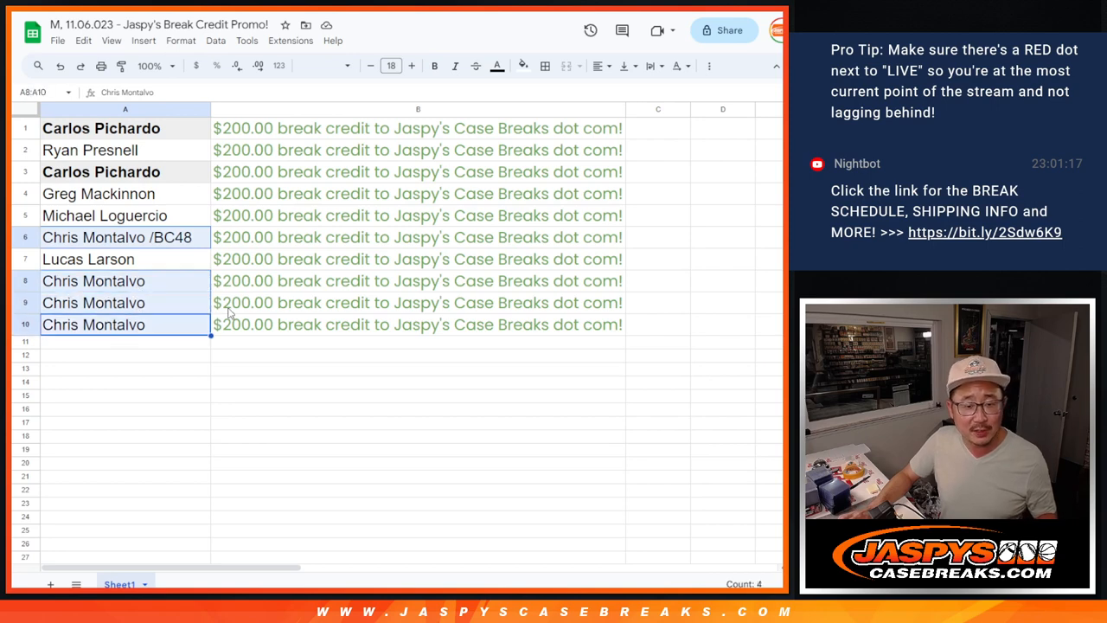
pyautogui.moveTo(564, 85)
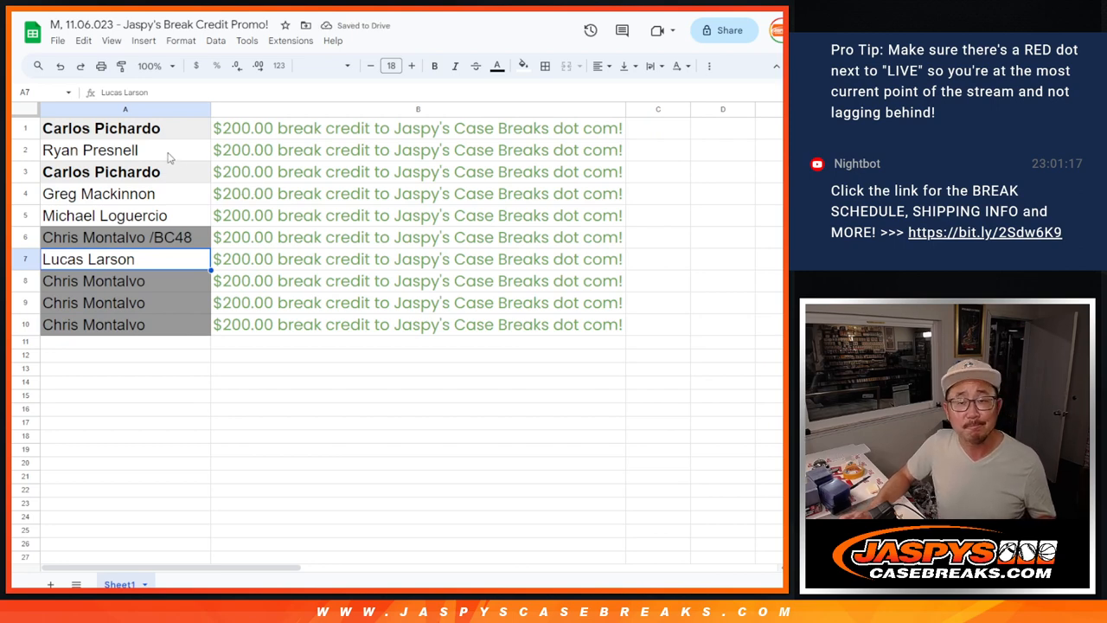
pyautogui.click(97, 171)
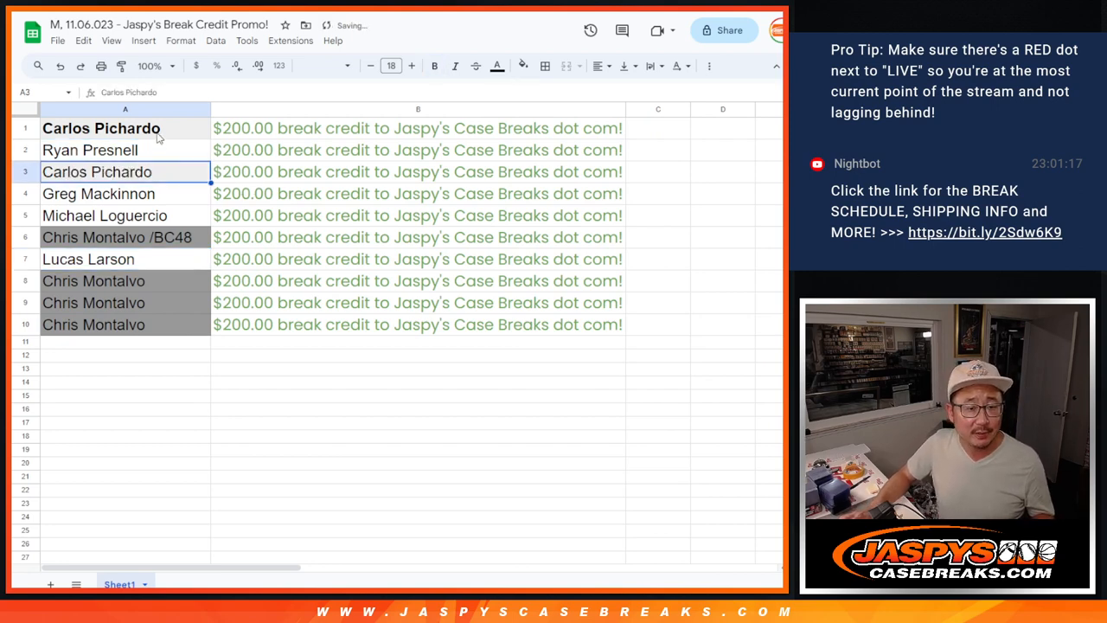
pyautogui.click(90, 149)
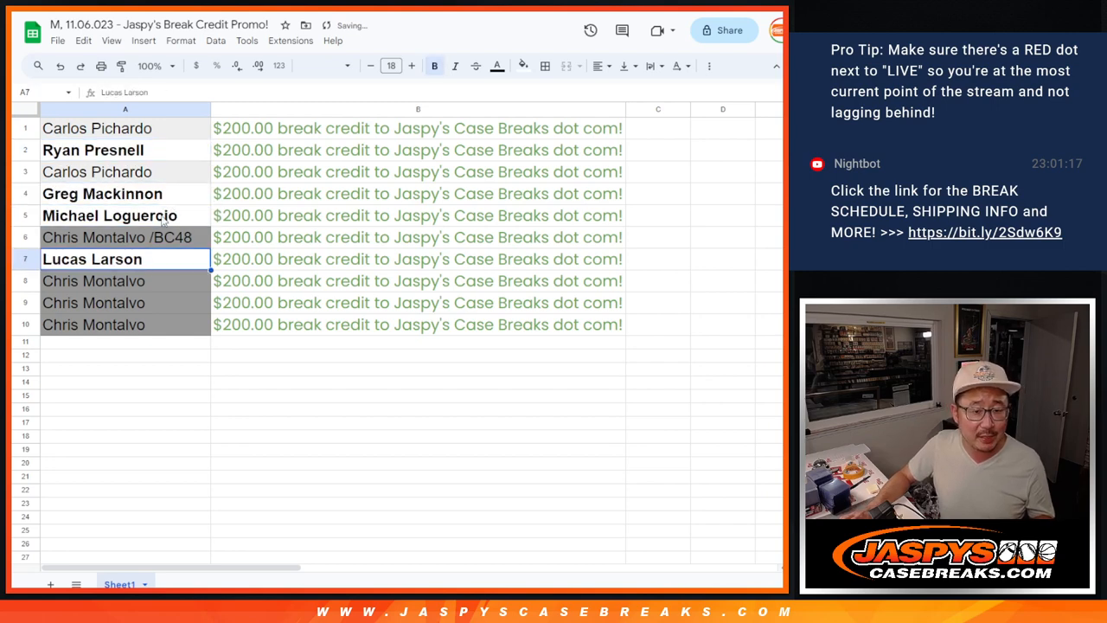
pyautogui.click(97, 128)
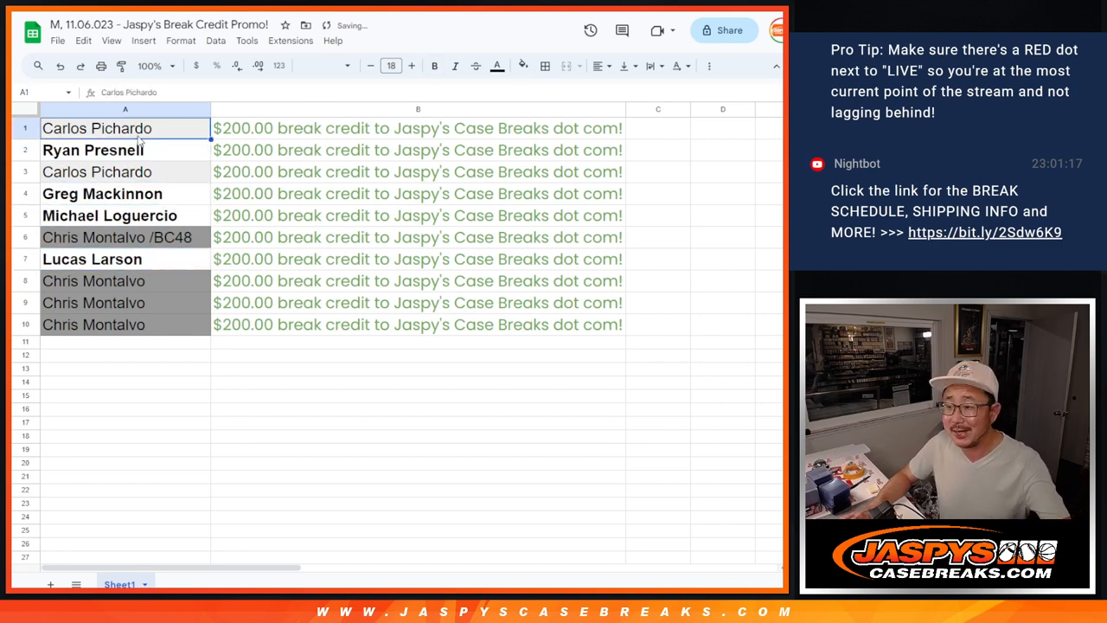